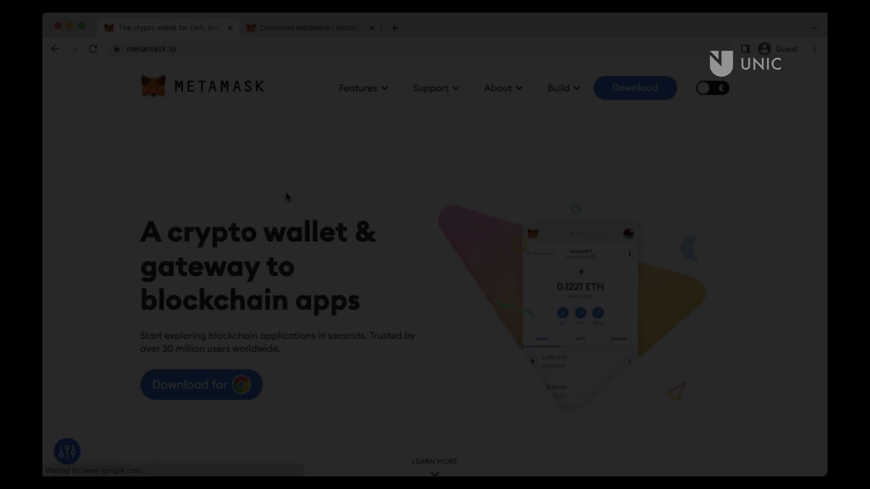
- Check the metamask.io address, its secure connection details and its valid certificate
click(151, 49)
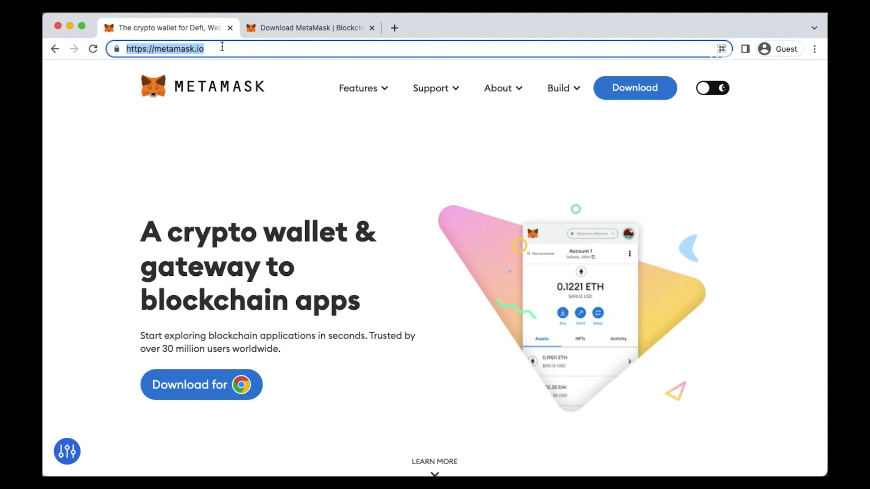
click(117, 48)
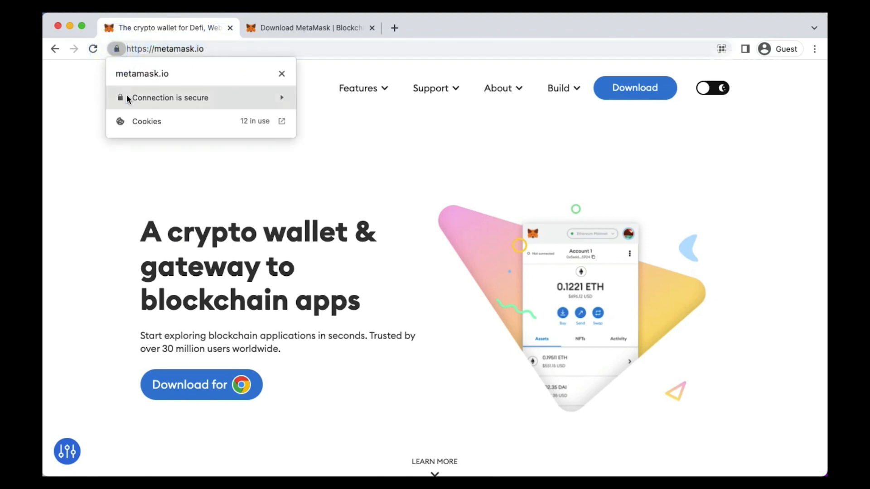
click(170, 98)
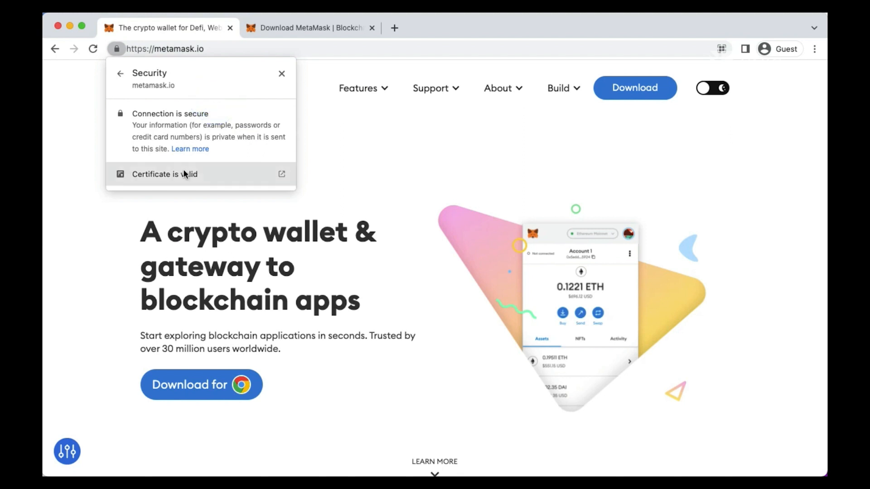
mouse_move(177, 180)
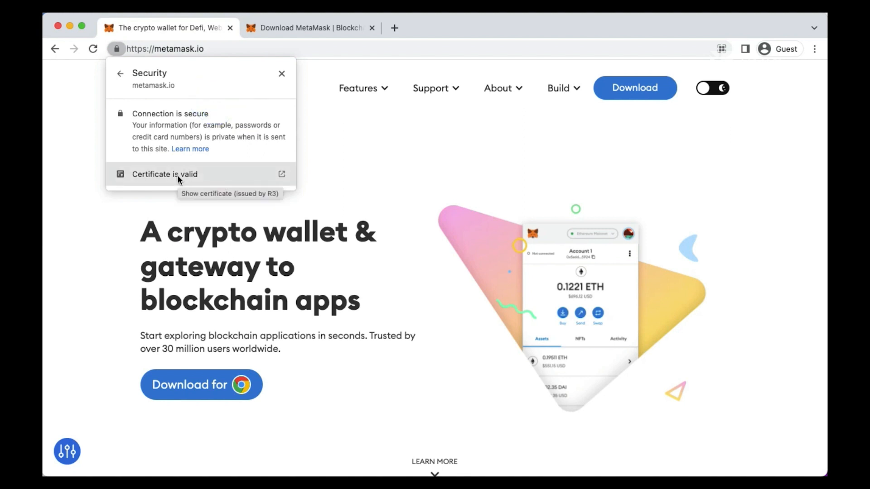
click(178, 175)
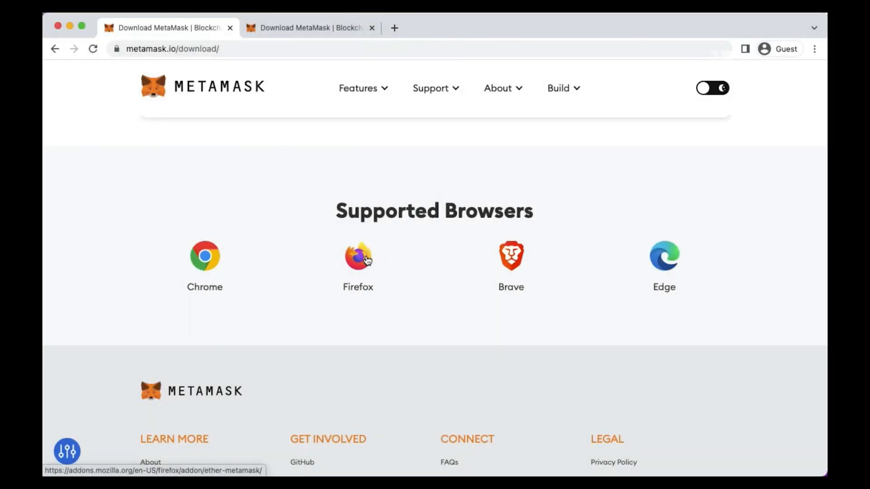
mouse_move(650, 261)
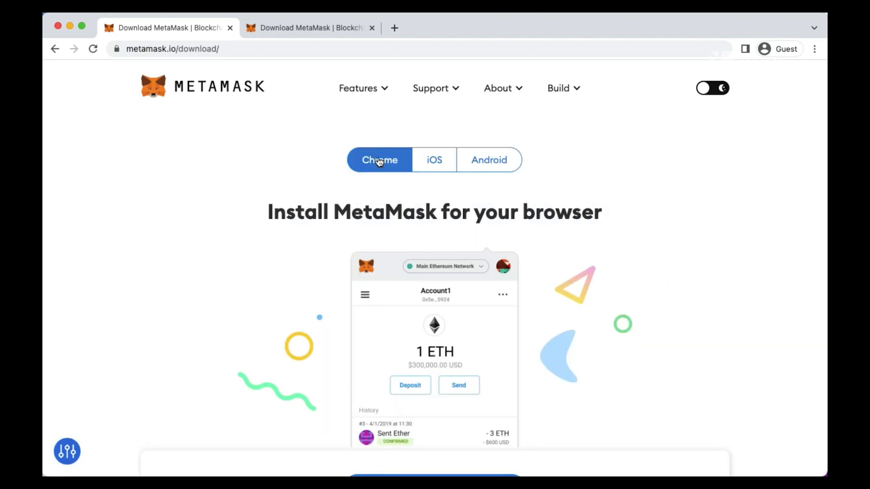
mouse_move(266, 221)
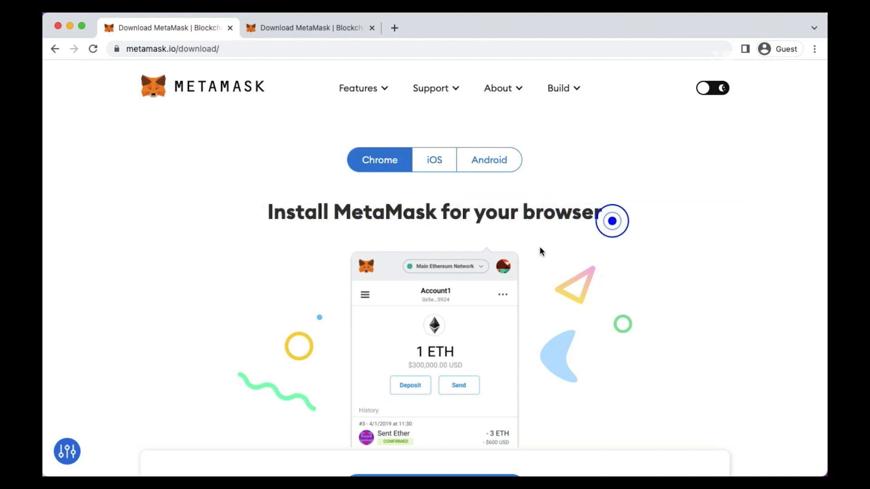
- Review the supported browsers and choose 'Install MetaMask for Chrome' to reach the Web Store listing
scroll(down, 3)
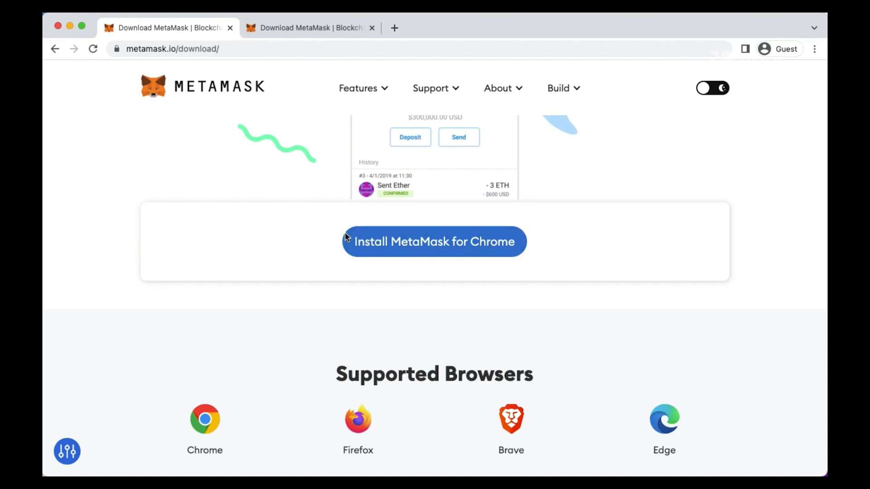
scroll(up, 3)
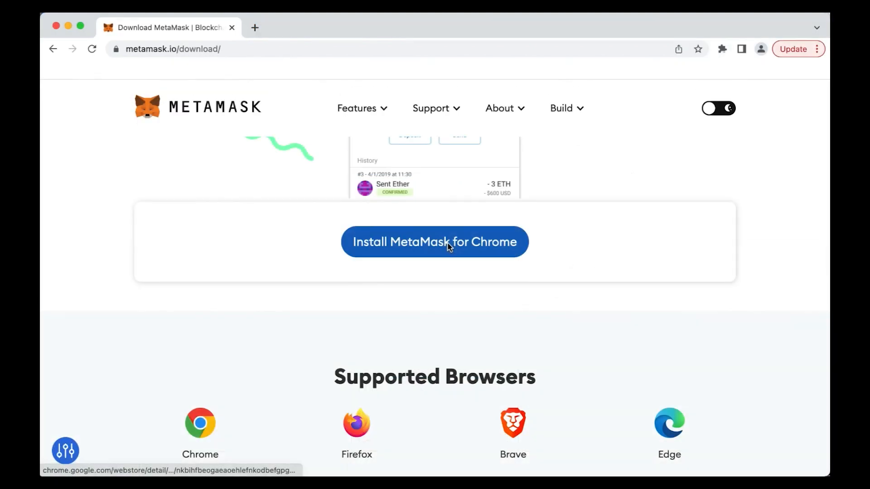
click(436, 242)
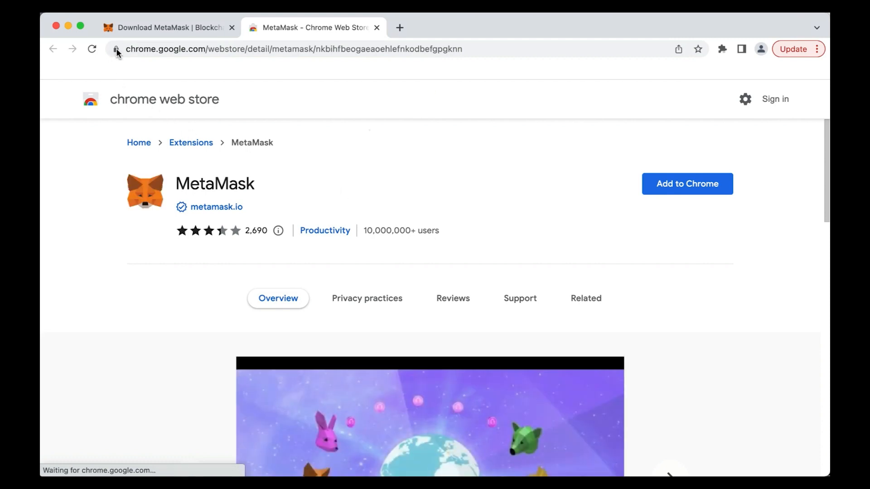
- Confirm the Chrome Web Store connection is secure and dismiss the security details
click(116, 50)
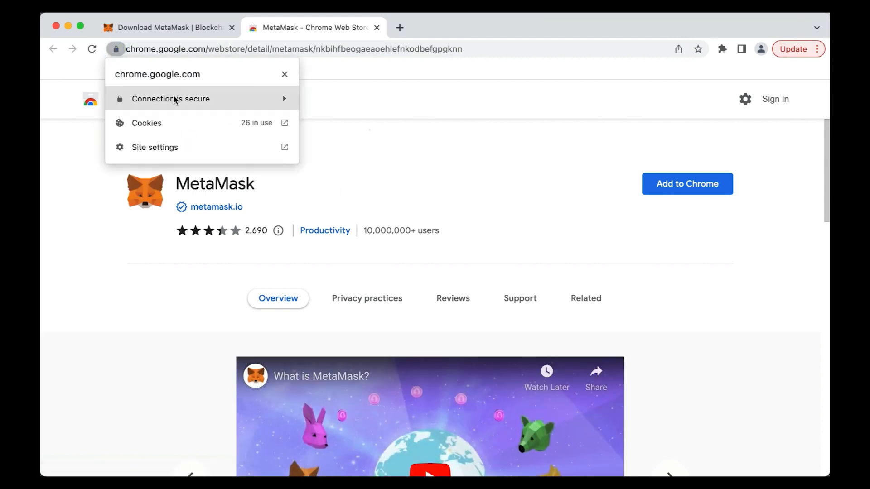
click(170, 99)
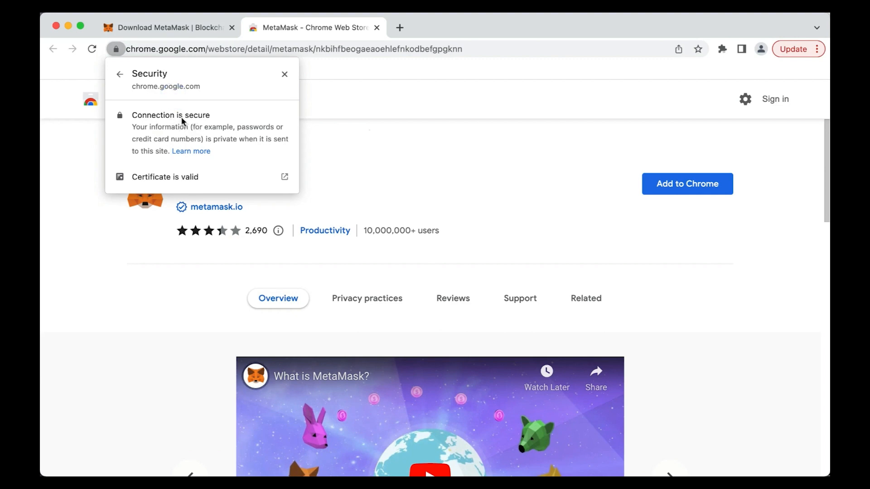
click(285, 74)
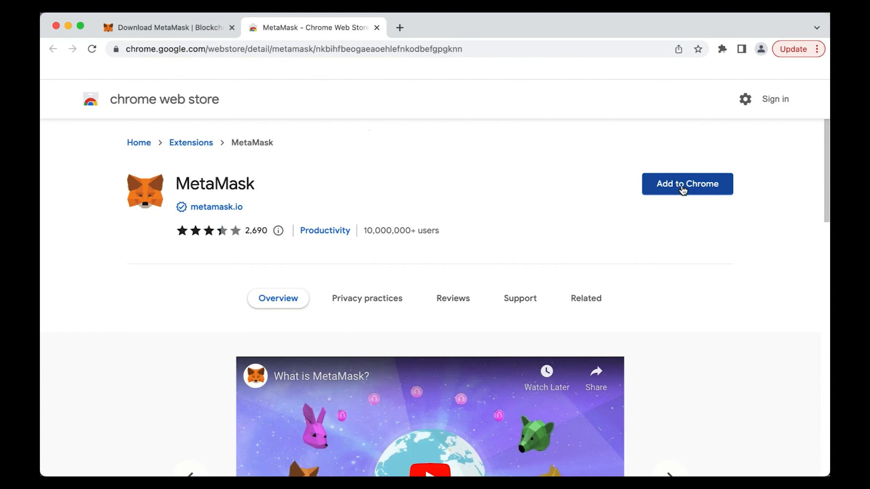
- Add the MetaMask extension to Chrome, confirming the 'Add extension' prompt
click(687, 184)
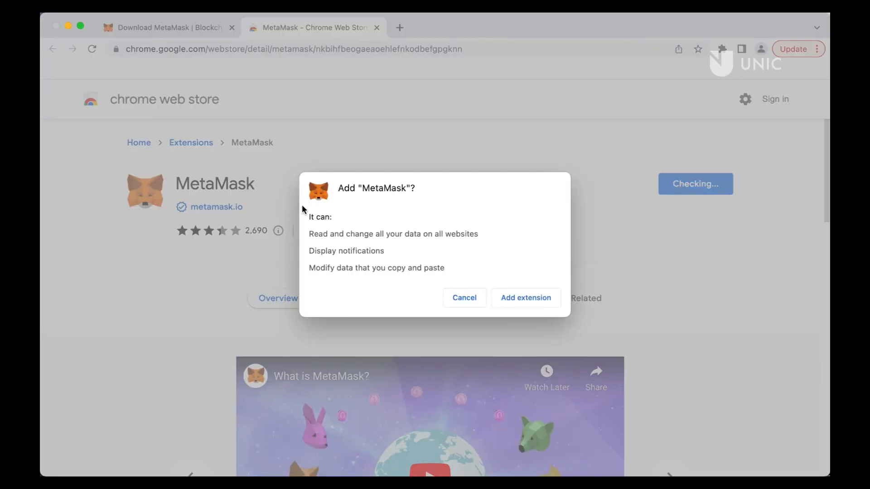
mouse_move(509, 290)
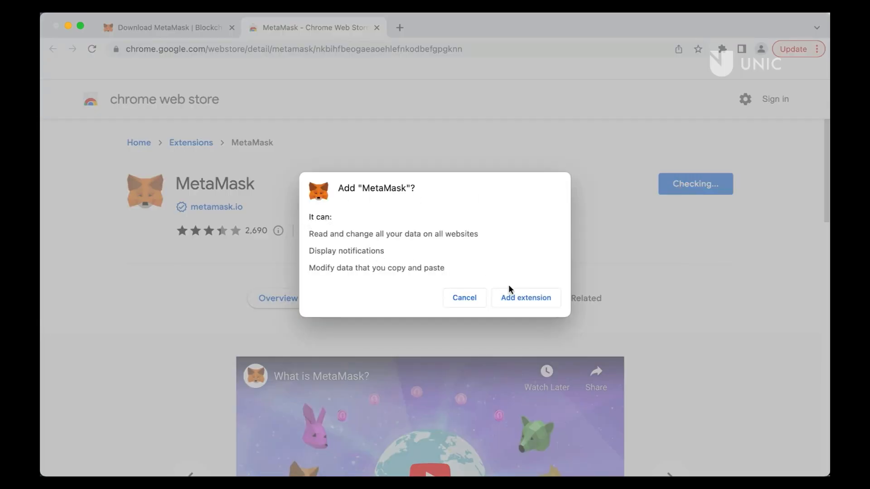
click(519, 298)
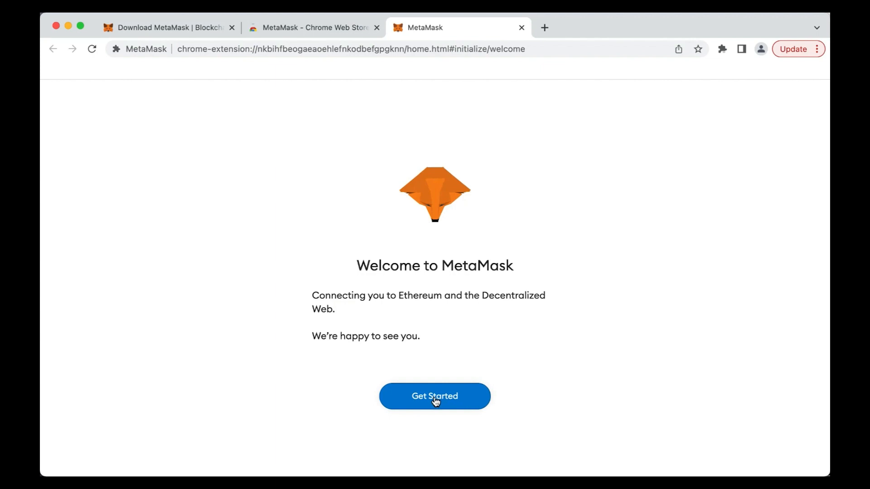
- Start MetaMask setup with 'Get Started' and answer 'No Thanks' to usage-data sharing
click(435, 397)
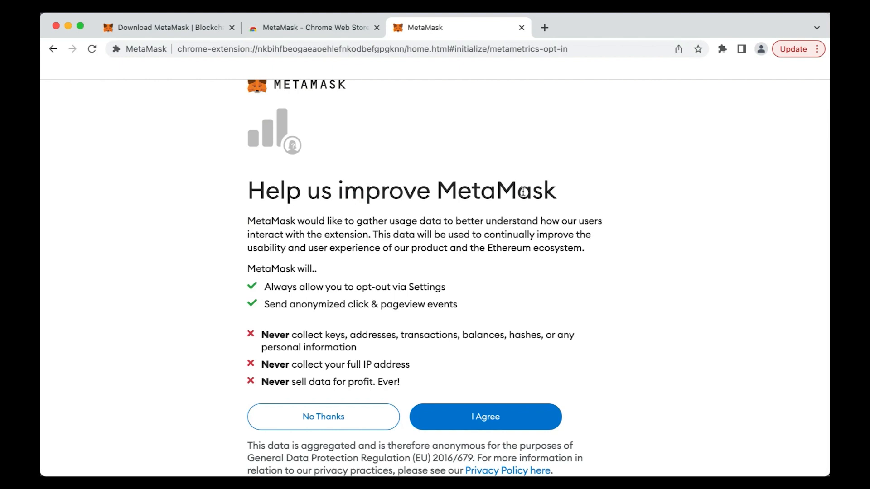
mouse_move(434, 418)
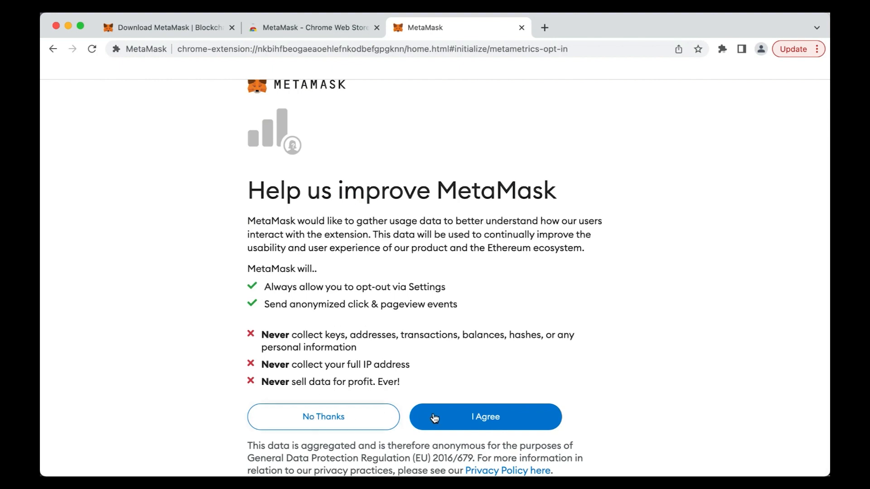
mouse_move(321, 424)
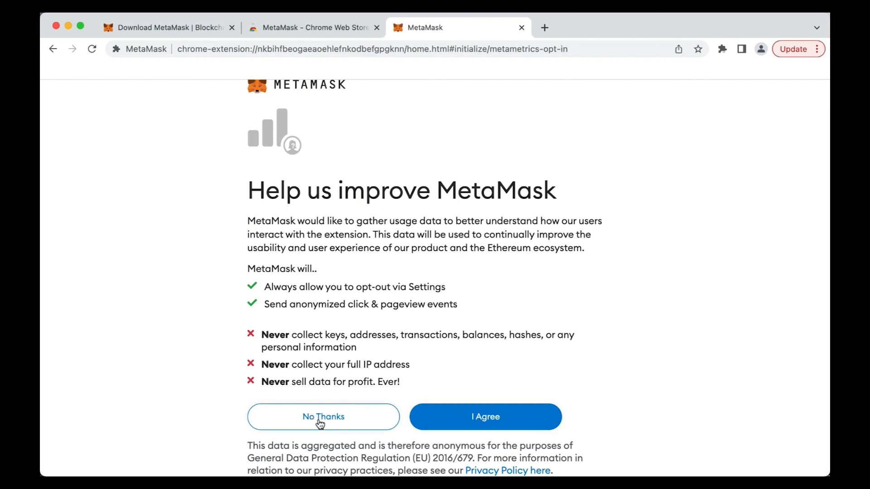
click(322, 417)
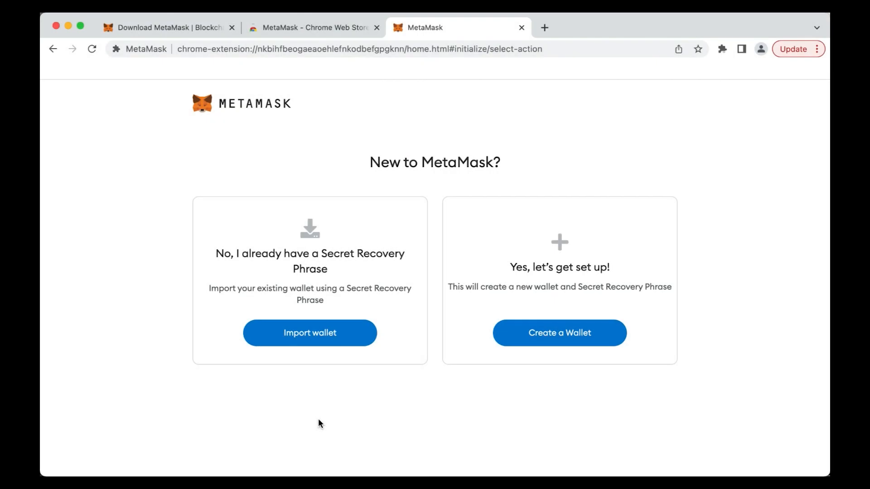
- Preview the Import wallet page, return, and choose 'Create a Wallet' to reach password creation
click(310, 333)
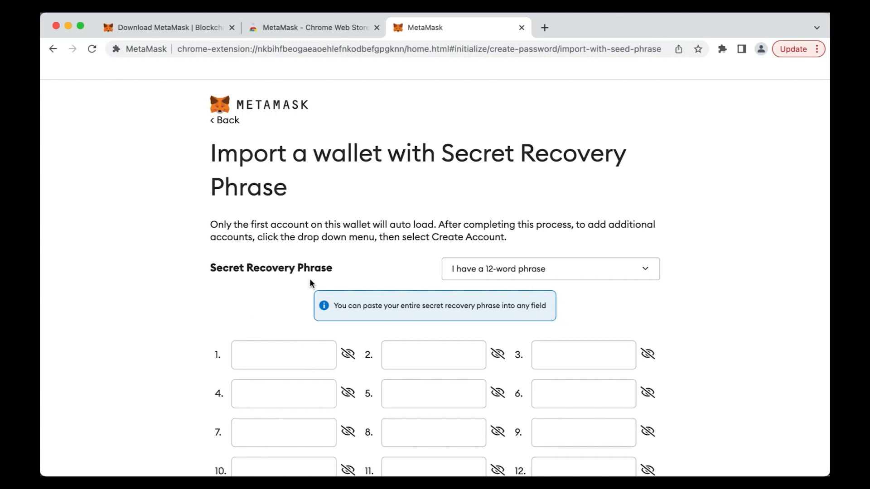
click(52, 49)
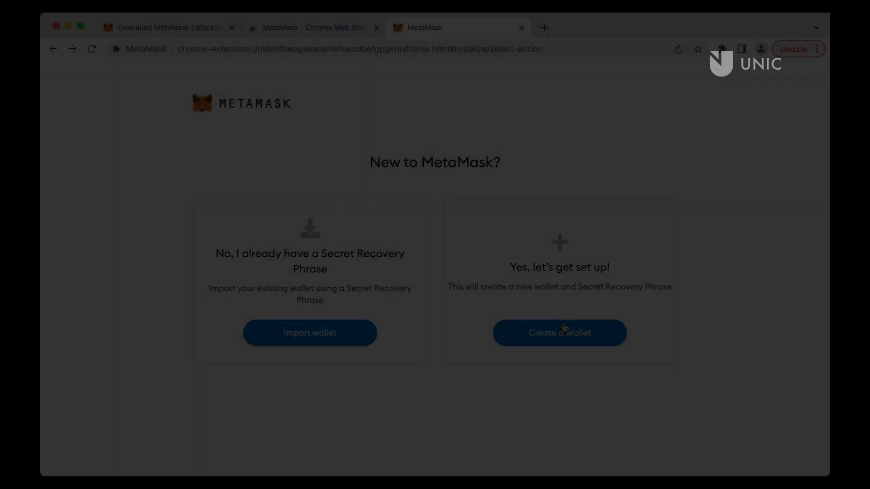
click(560, 333)
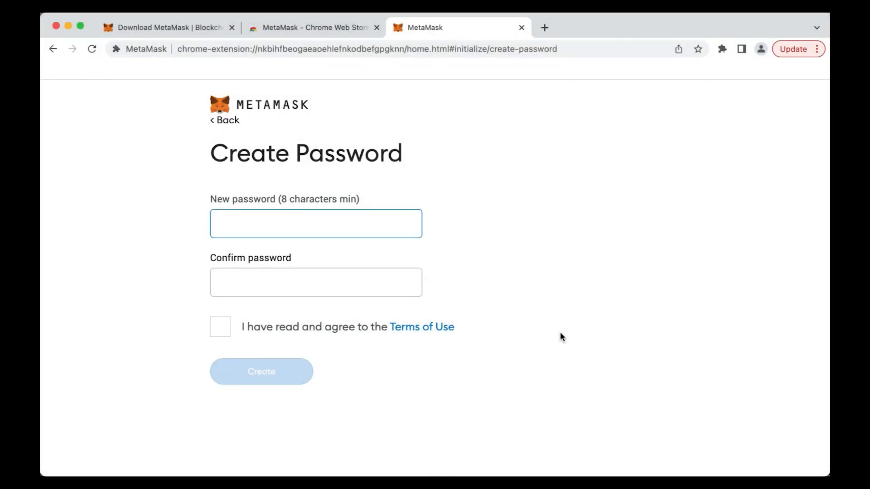
- Enter the new password in both fields, accept the Terms of Use and create the wallet
click(316, 224)
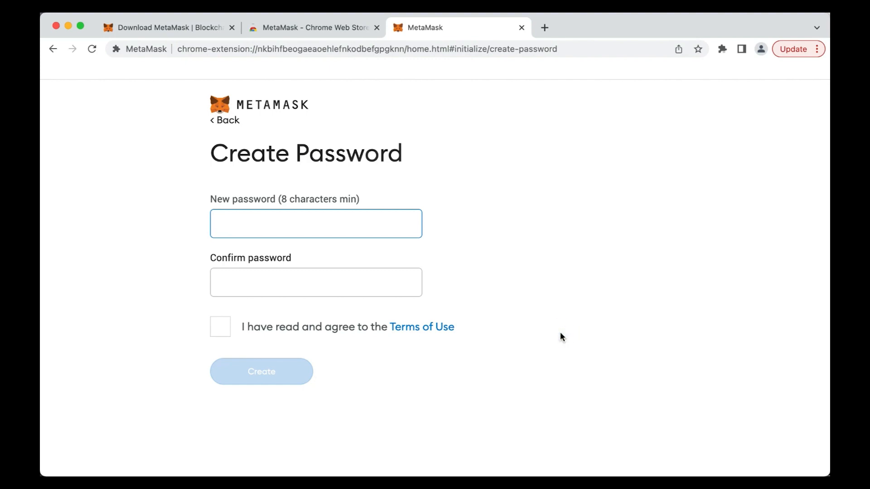
click(315, 223)
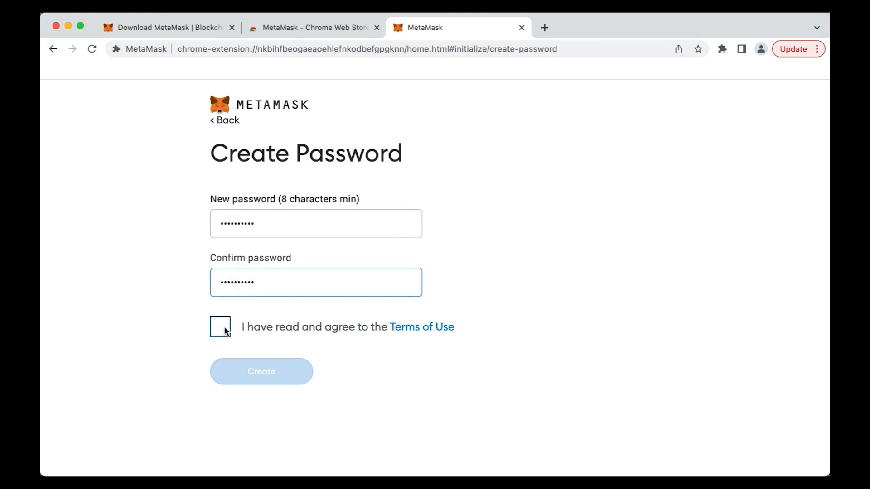
click(261, 372)
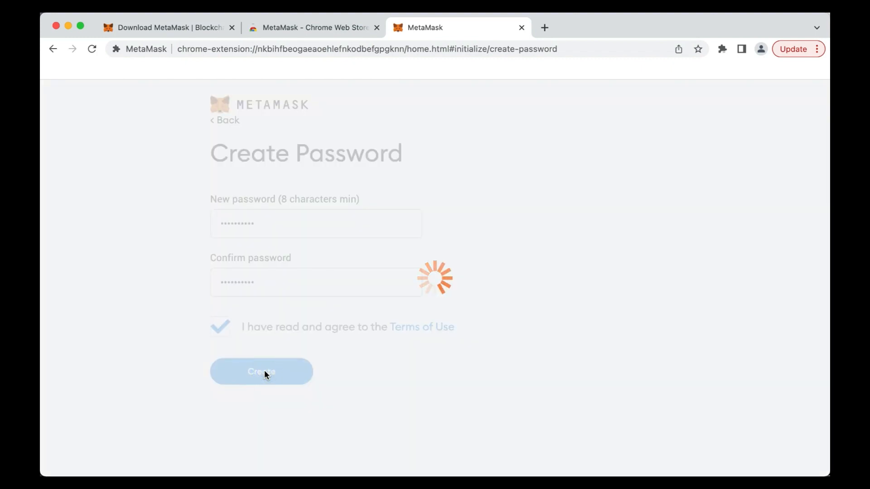
click(261, 372)
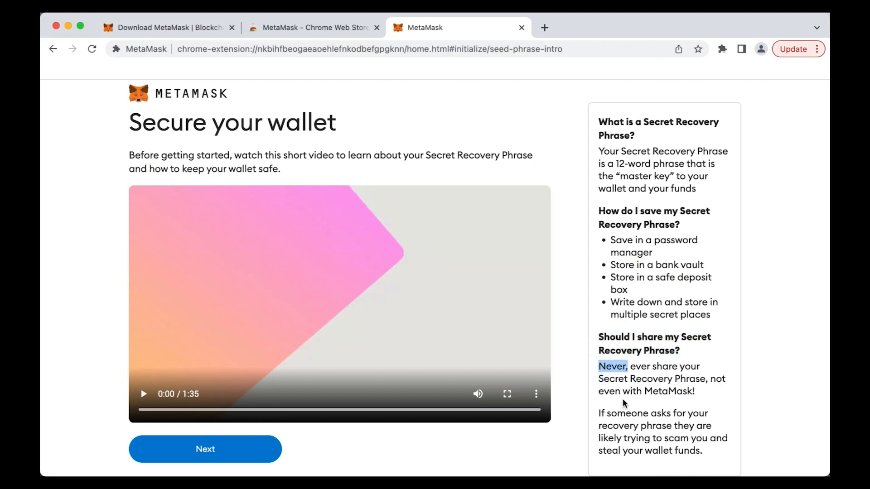
- Pass the Secure your wallet intro, reveal the secret recovery words and continue to confirmation
click(206, 449)
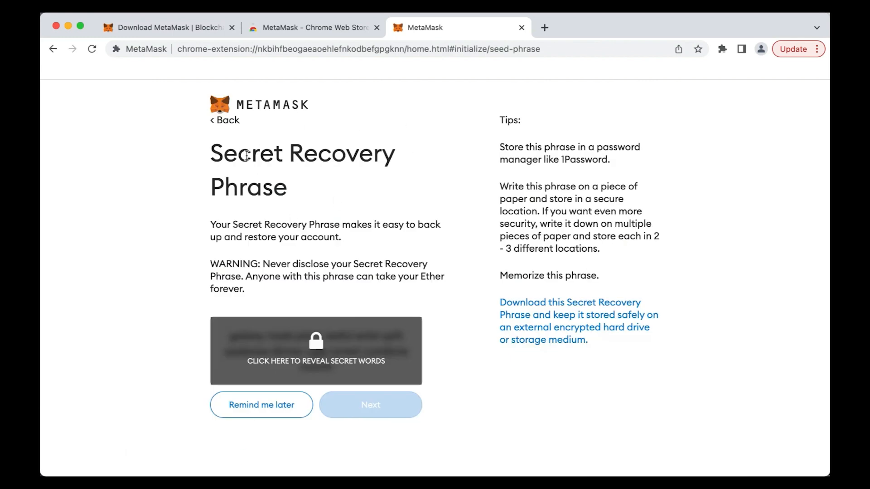
mouse_move(256, 263)
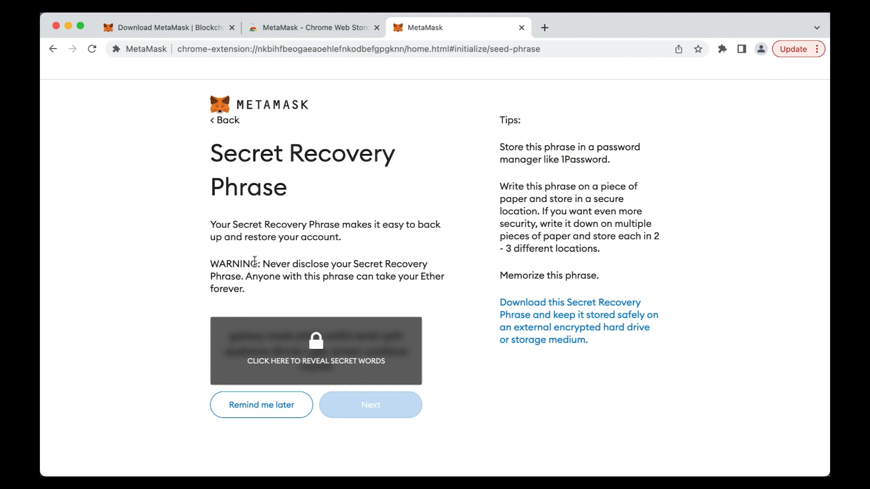
click(315, 361)
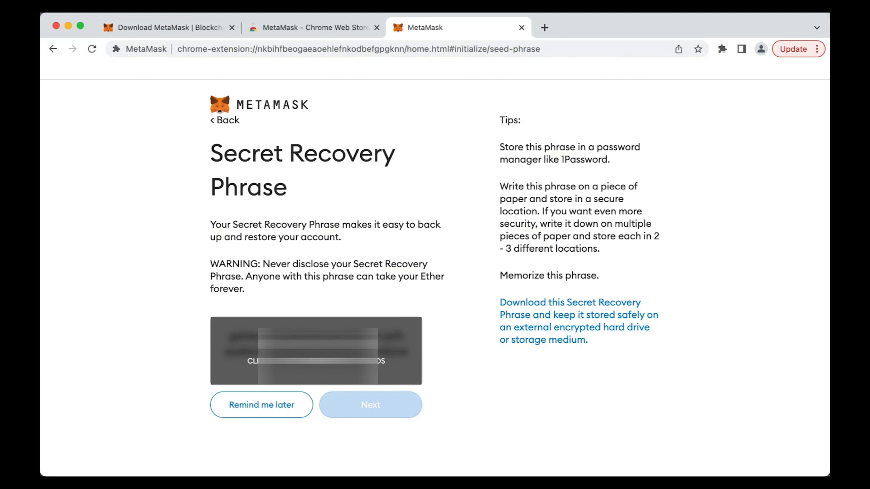
click(316, 361)
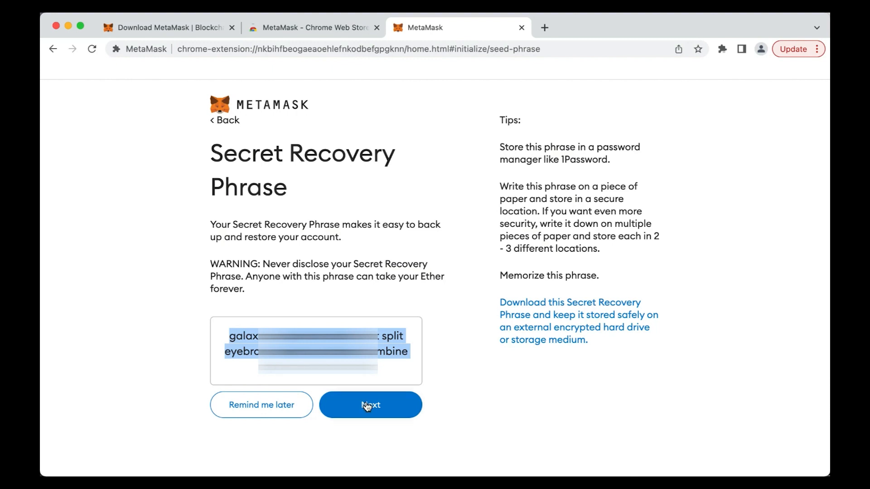
click(370, 405)
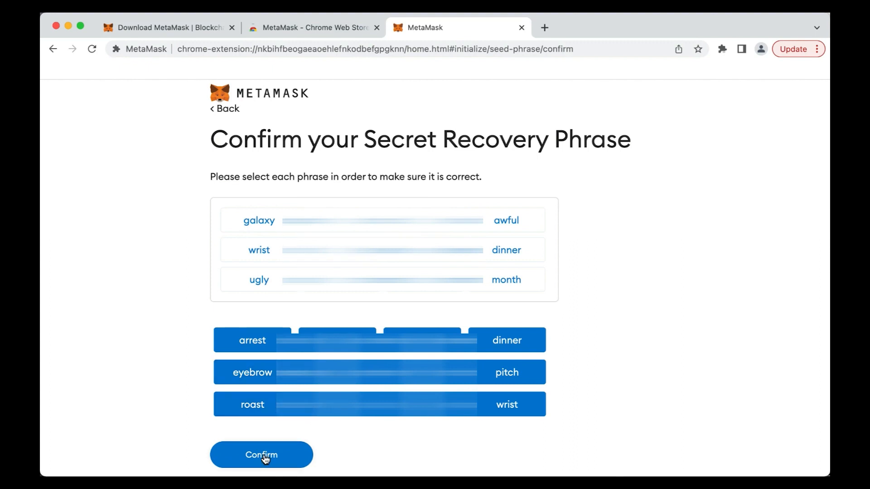
- Confirm the ordered recovery phrase and finish with 'All Done', landing on Account 1 with 0 ETH
click(261, 455)
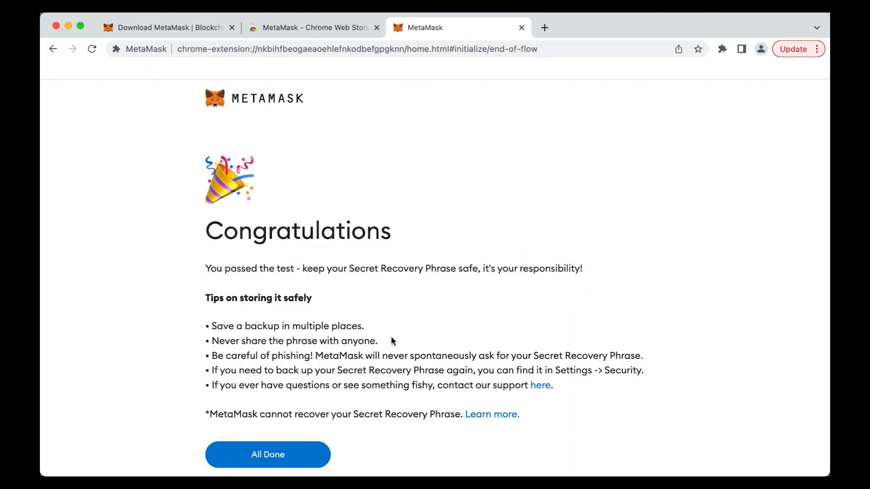
mouse_move(304, 295)
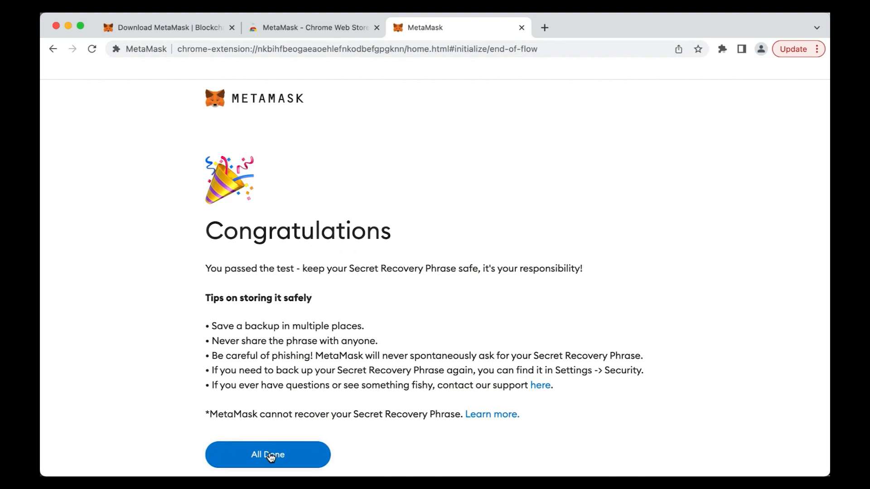
click(268, 455)
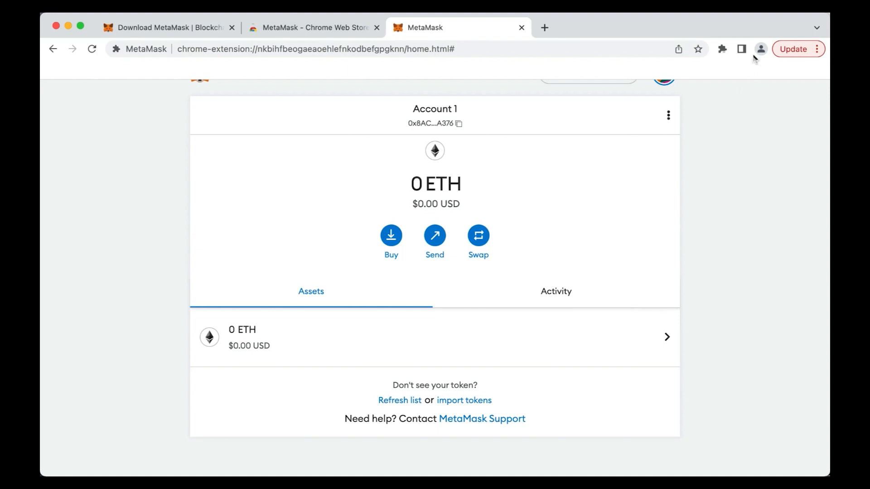
- Pin MetaMask from the Extensions menu and open its popup showing Account 1 on Ethereum Mainnet with 0 ETH
click(722, 49)
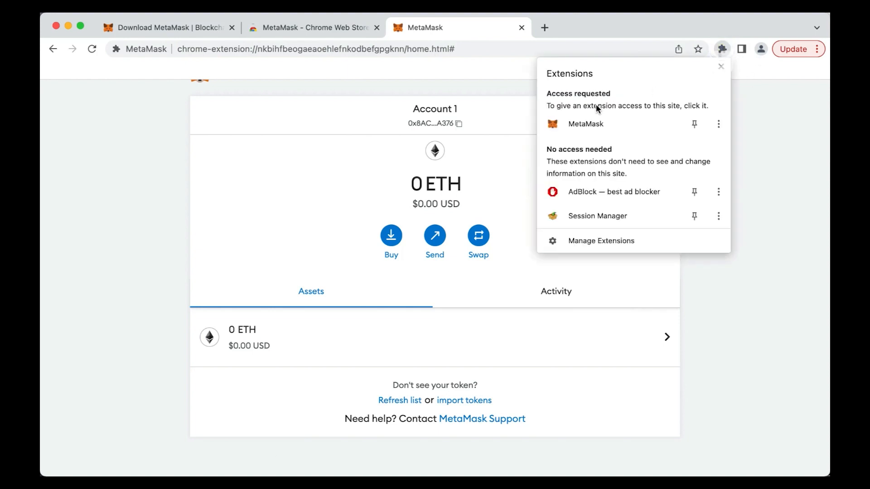
mouse_move(611, 129)
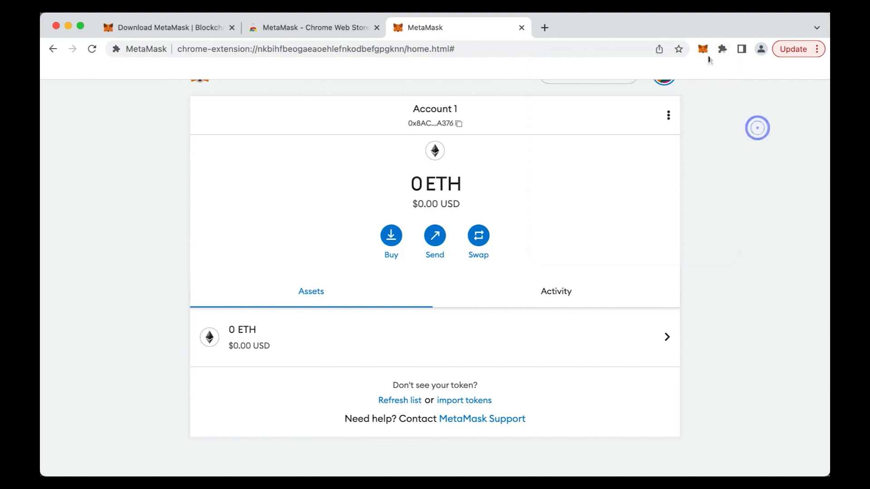
click(702, 49)
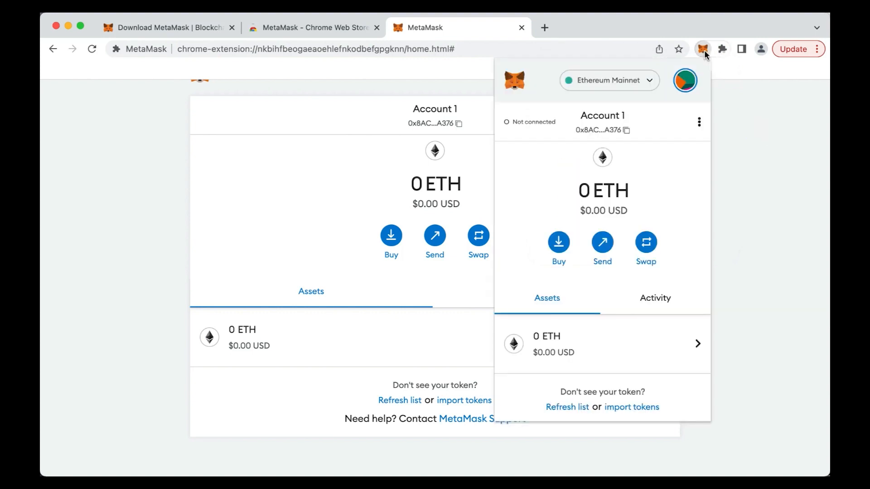